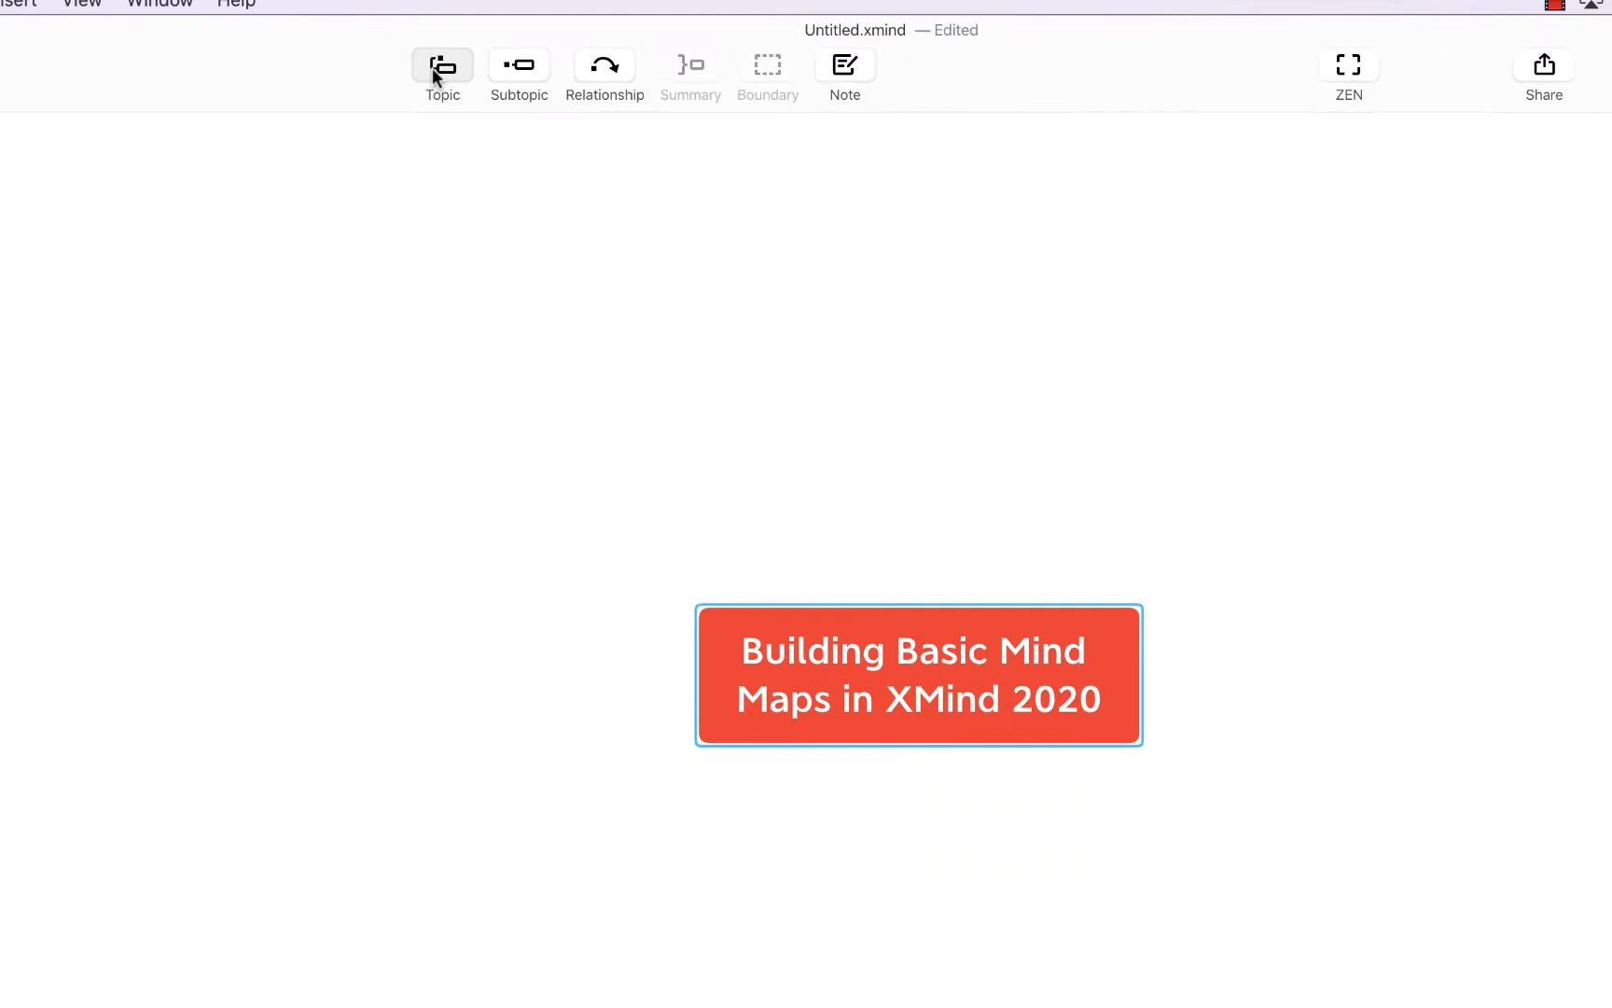
Insert 'Main Topic 1' as a branch off the central topic with the Topic button
click(442, 64)
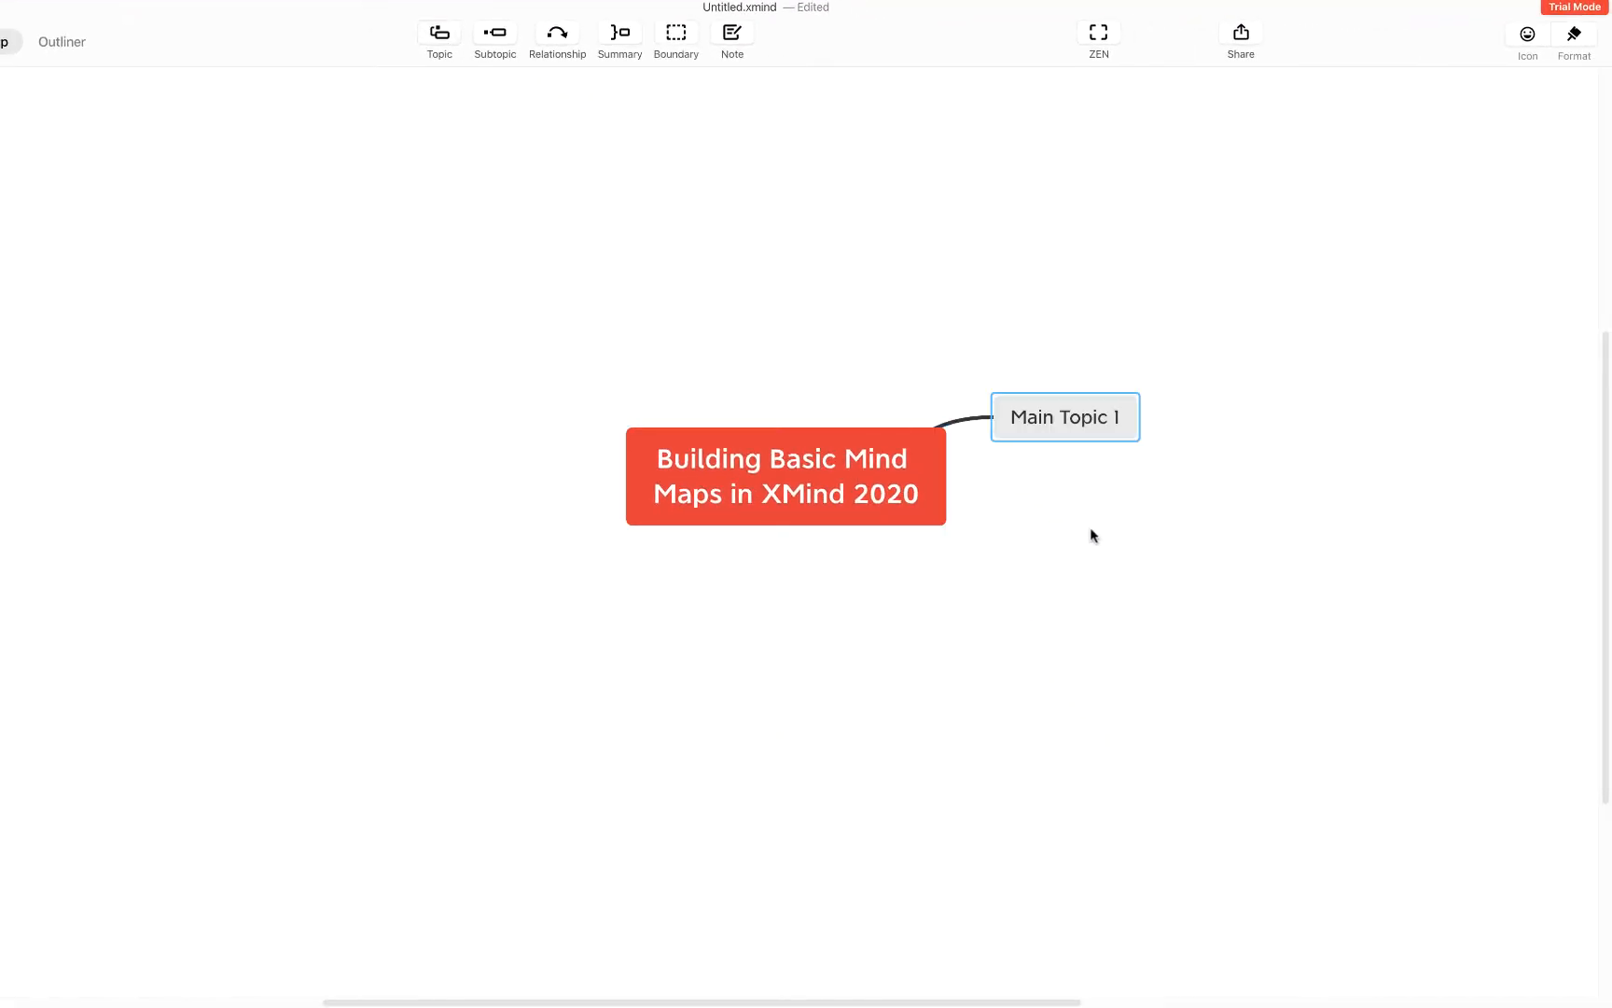
click(785, 475)
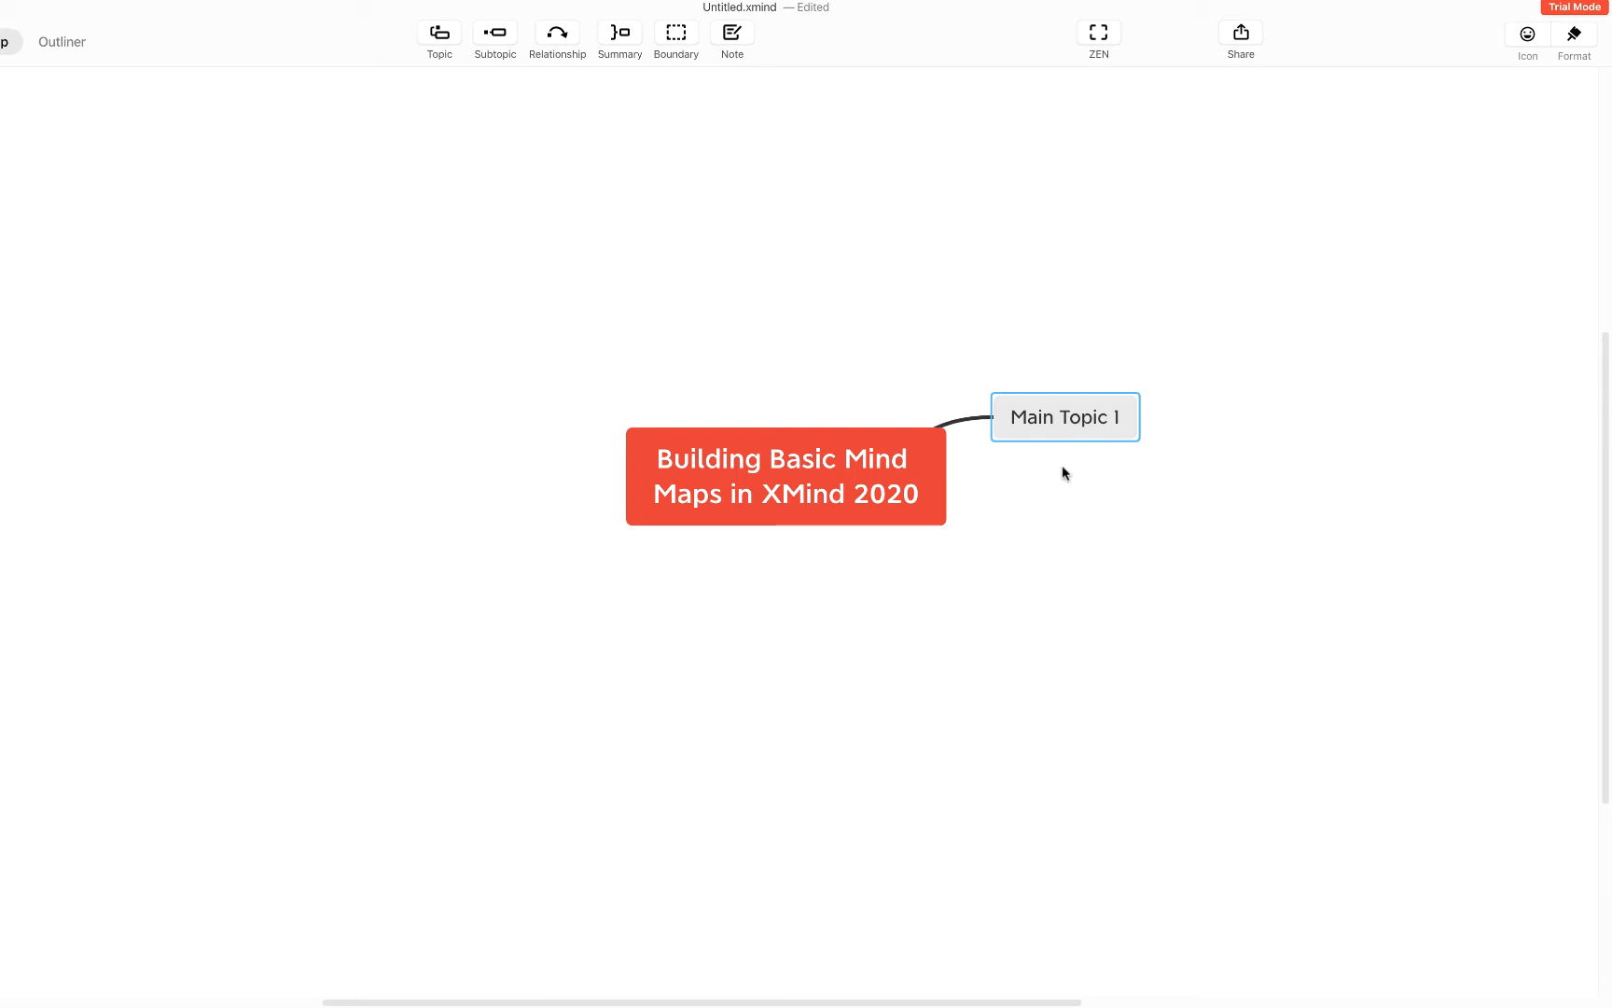
Insert 'Main Topic 2', 'Main Topic 3' and 'Main Topic 4' from the central topic
click(437, 32)
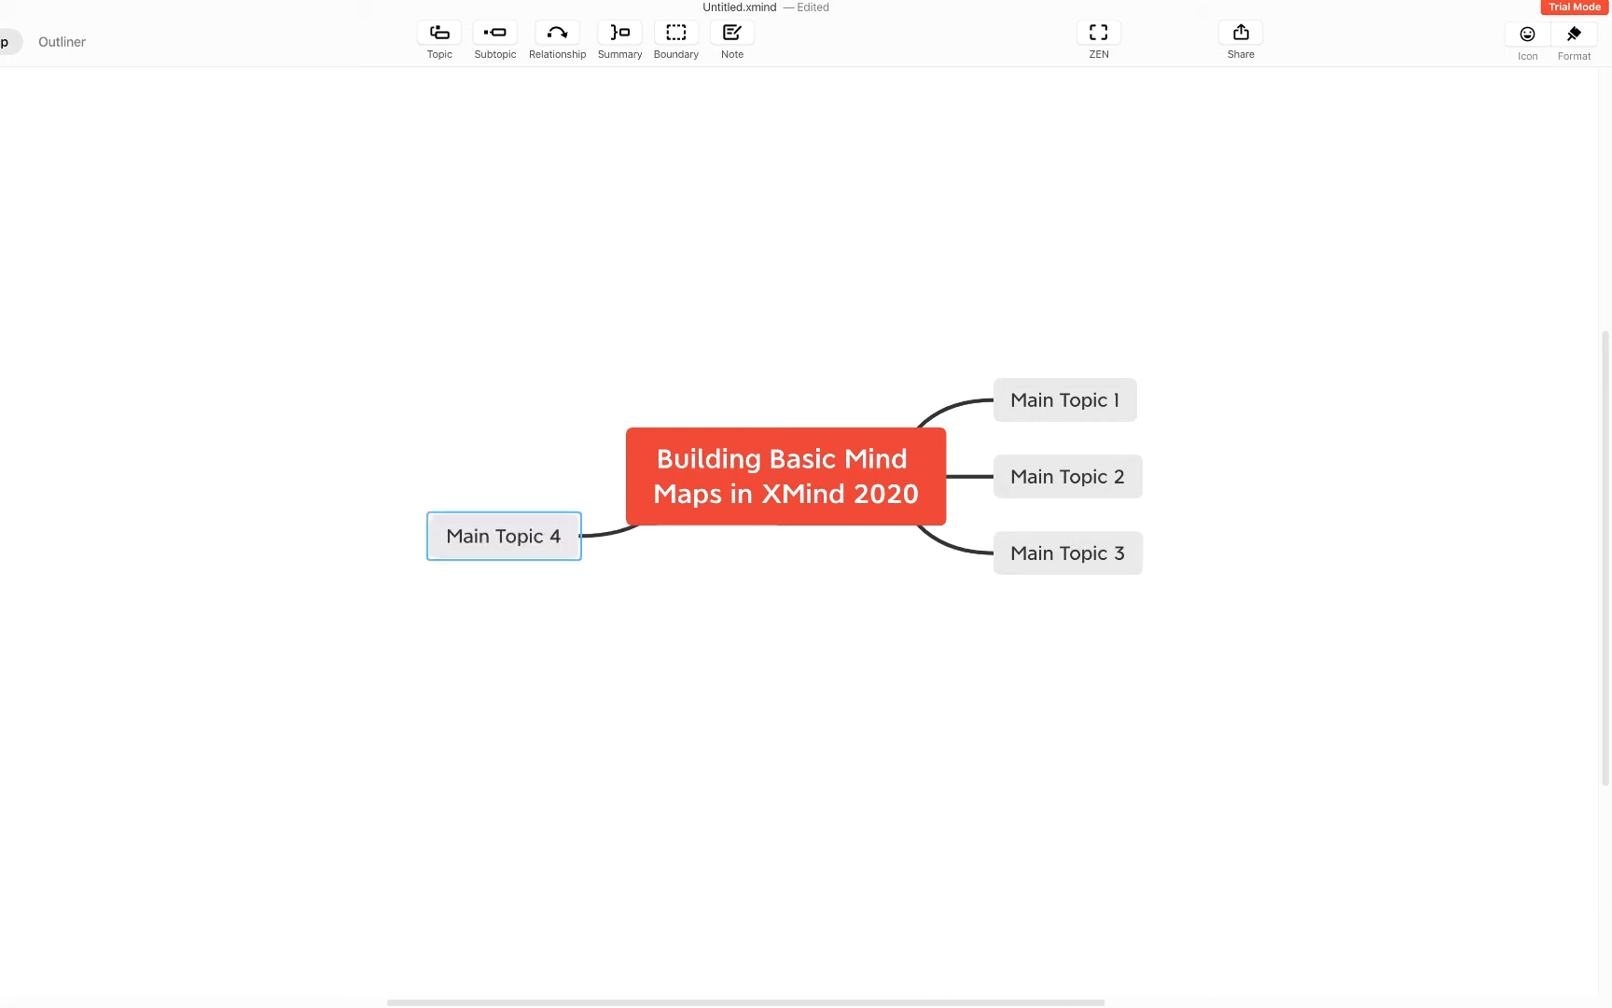
mouse_move(1281, 521)
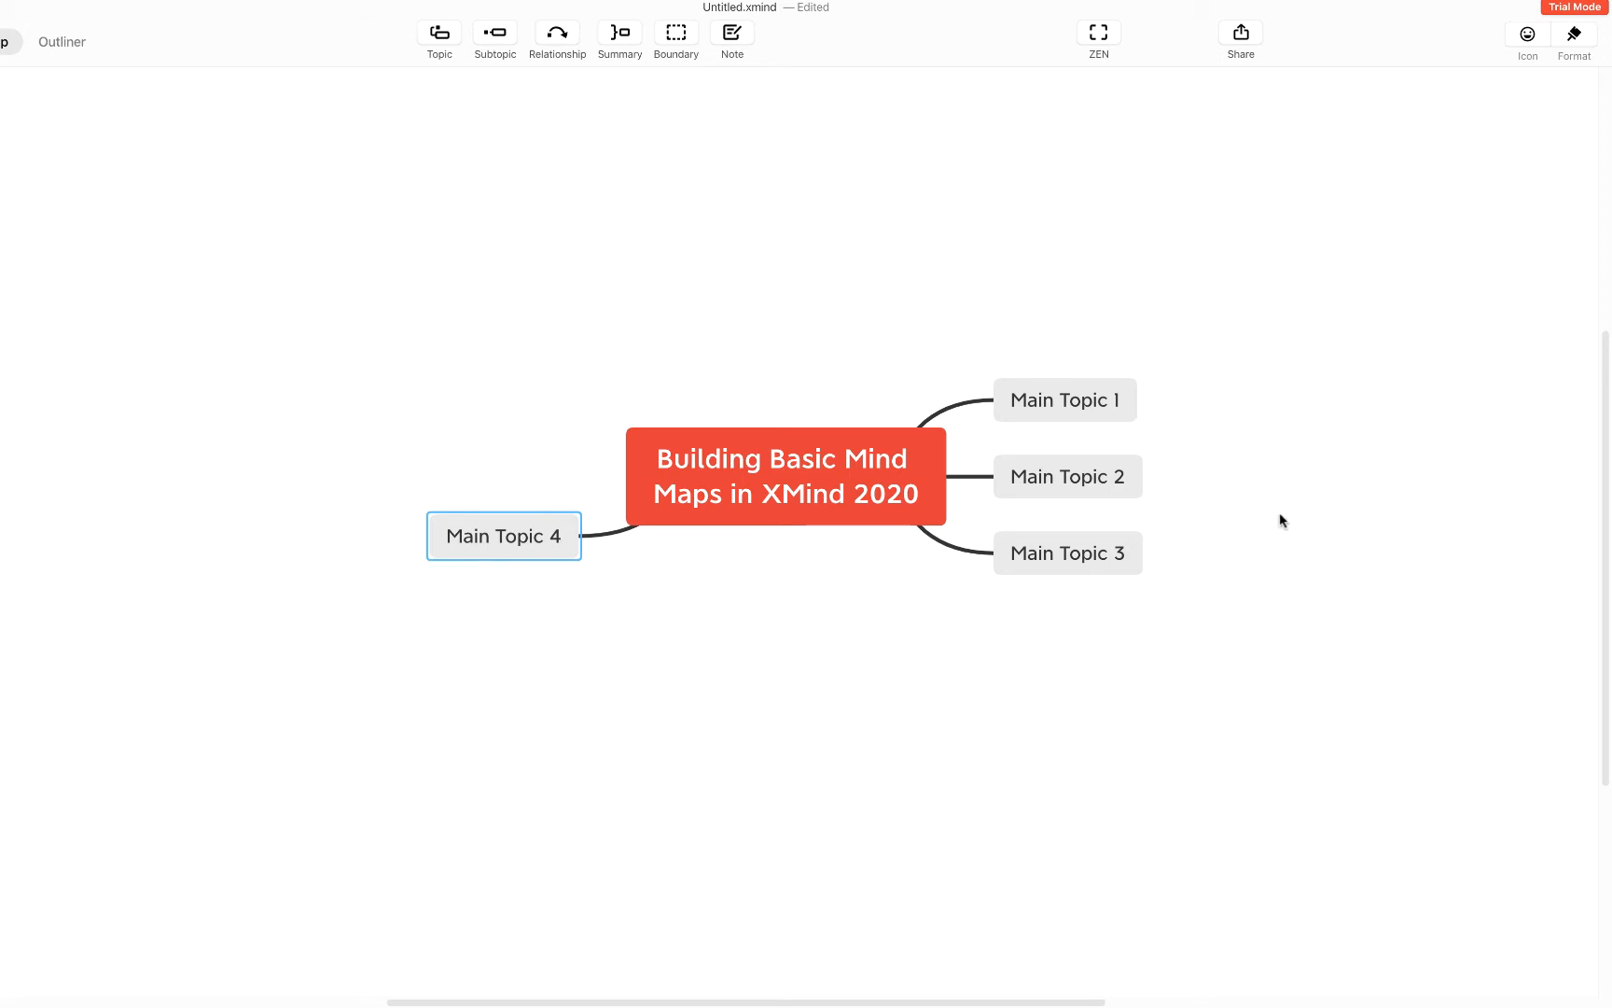